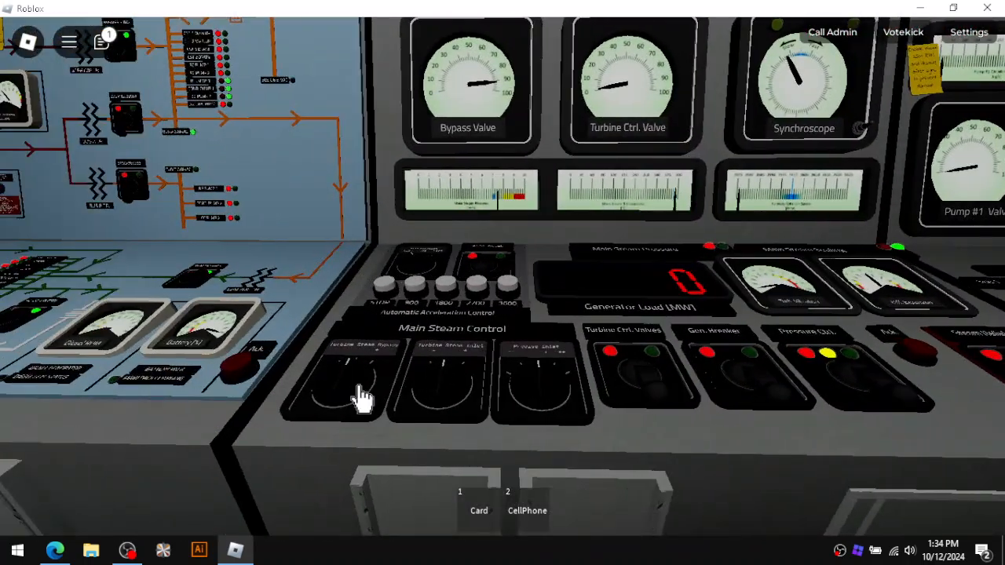
pyautogui.moveTo(317, 382)
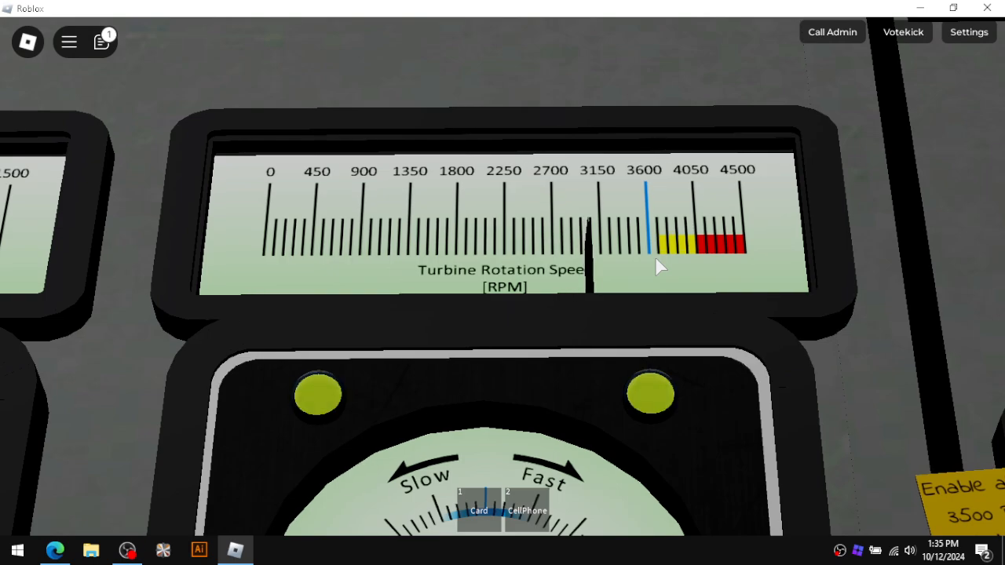
pyautogui.scroll(-3)
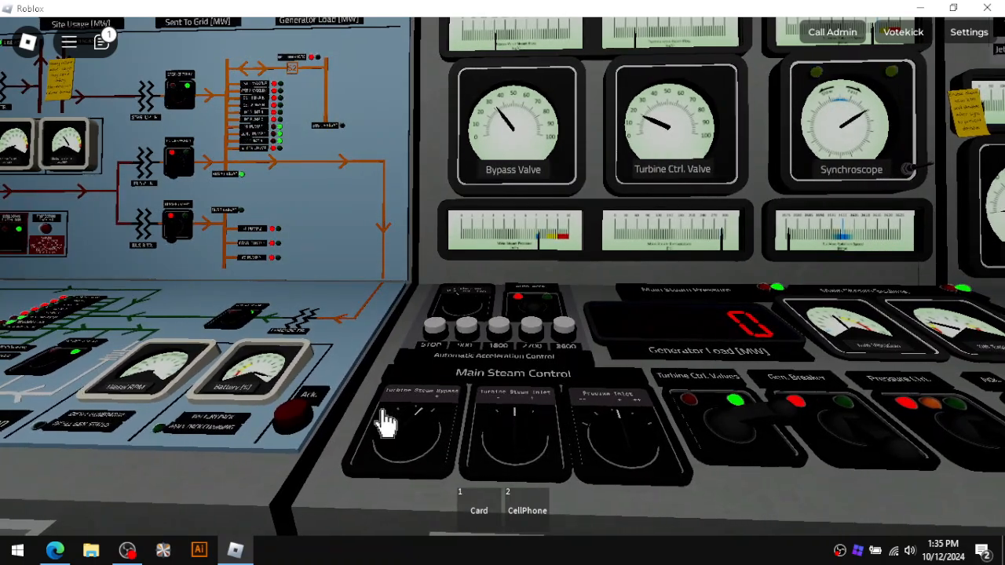
pyautogui.moveTo(487, 436)
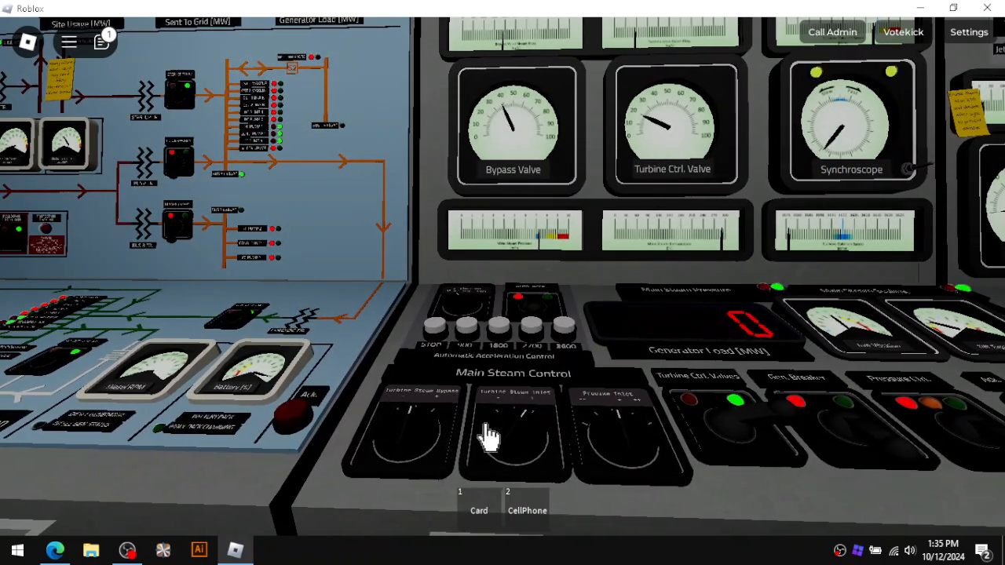